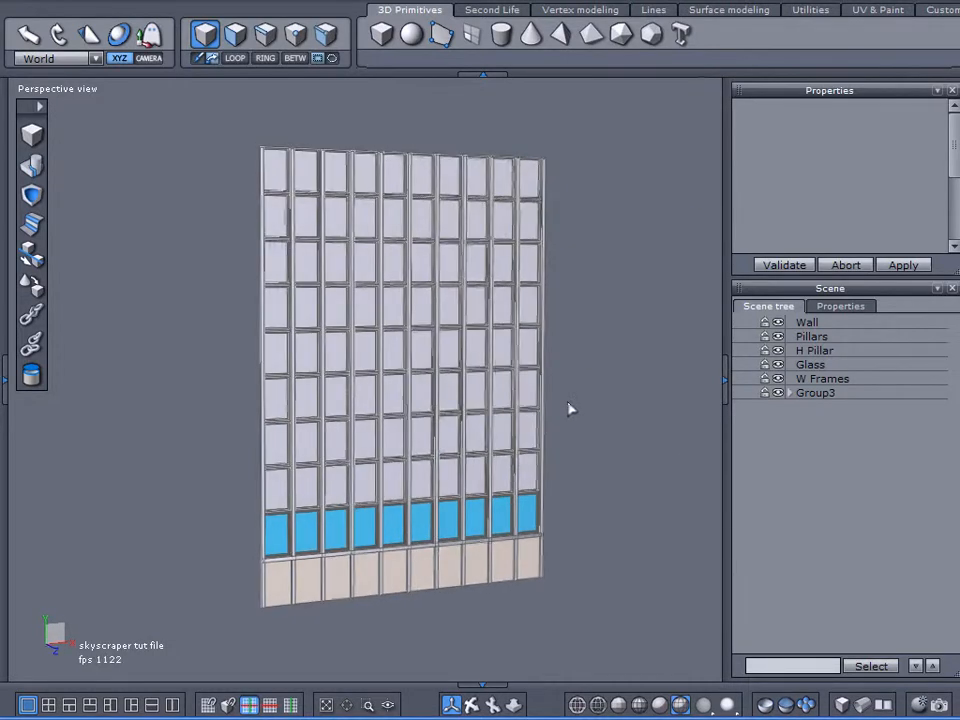
mouse_move(363, 343)
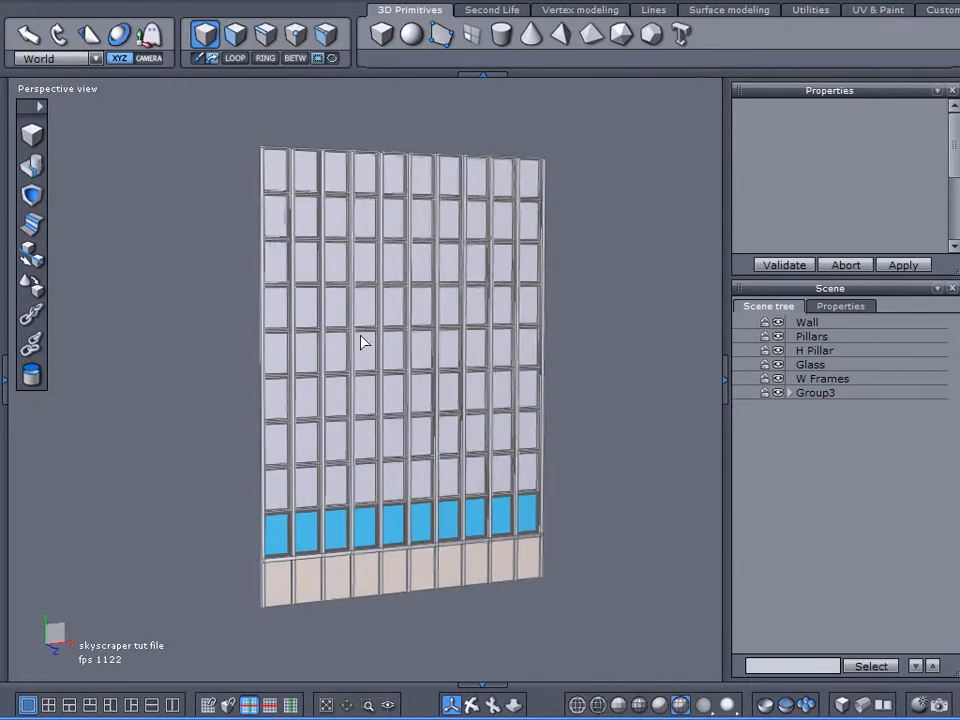
- Ungroup the window facade group and select its glass panes to weld into one object
click(811, 336)
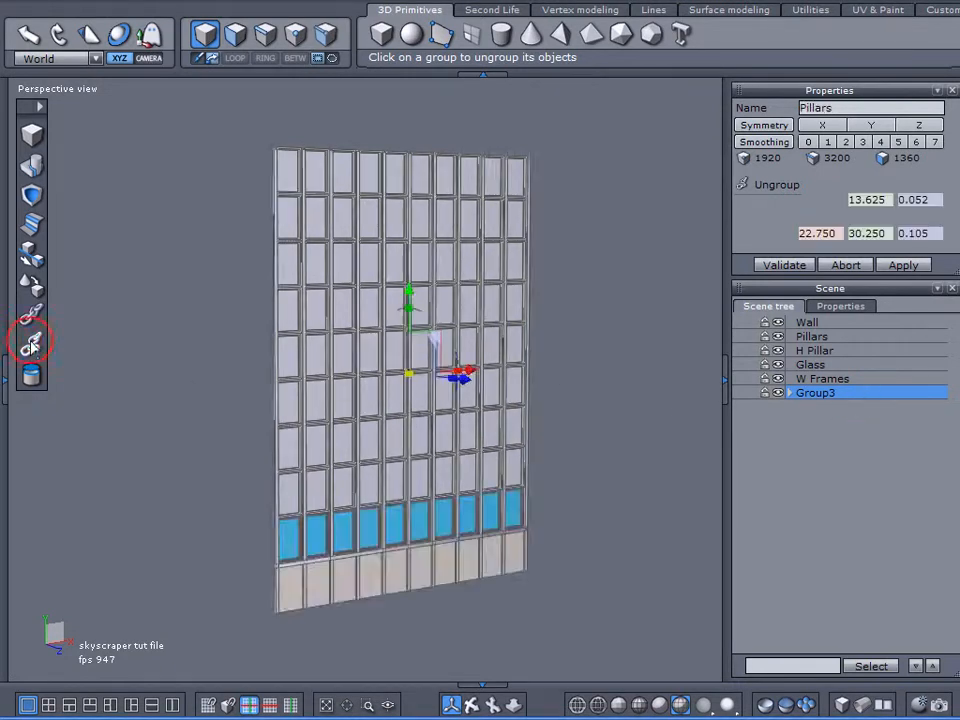
click(816, 392)
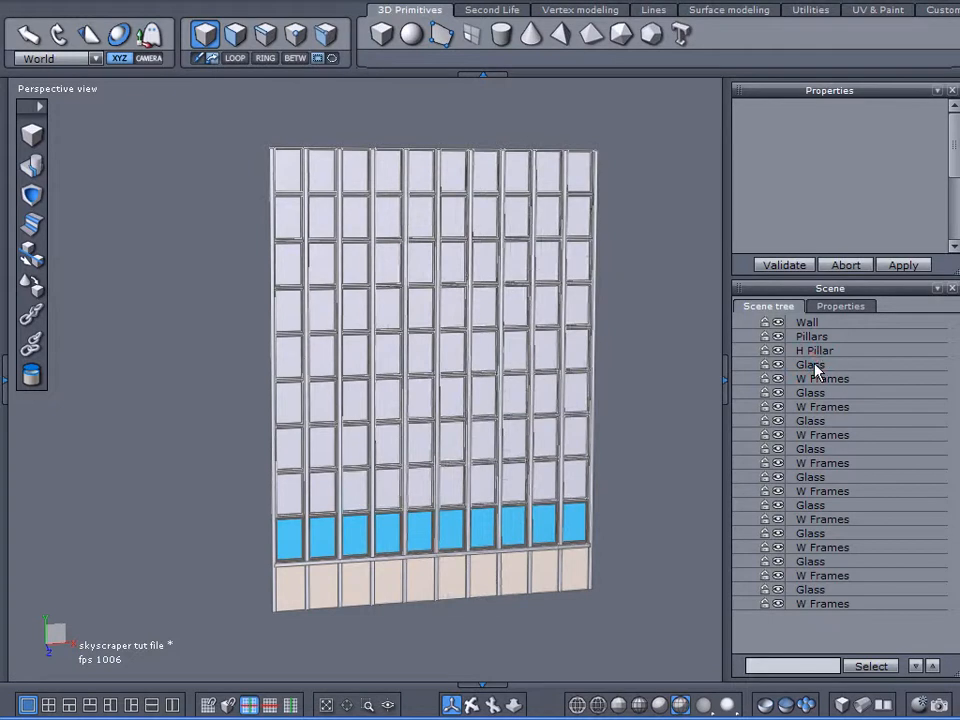
click(810, 364)
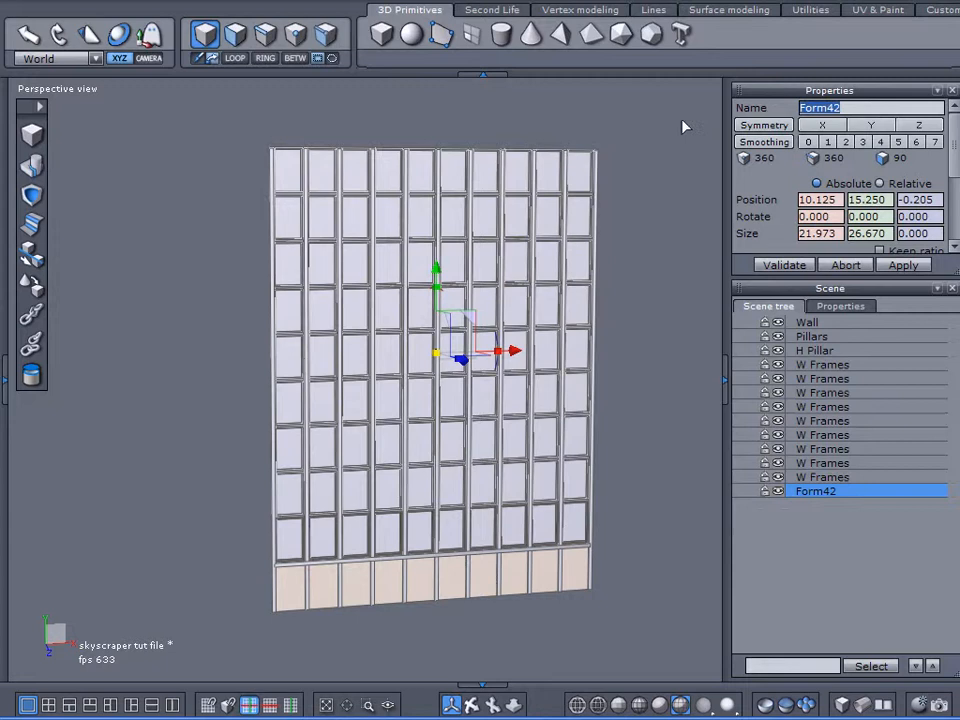
- Name the merged panes 'Glass', apply the Glass material, and clear the selection
text(Glass)
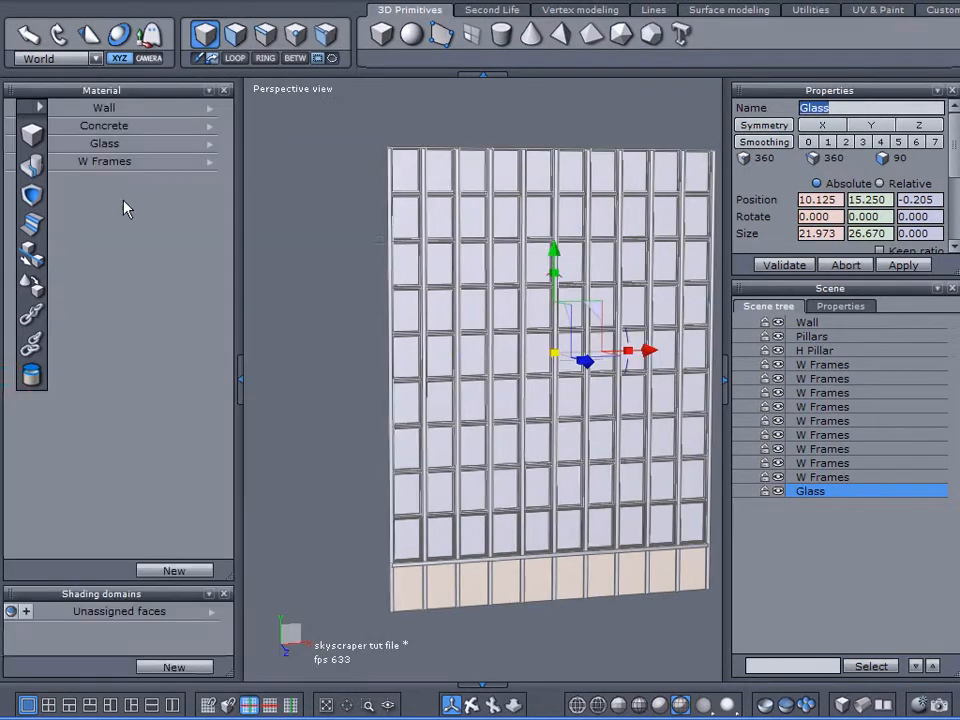
right_click(104, 143)
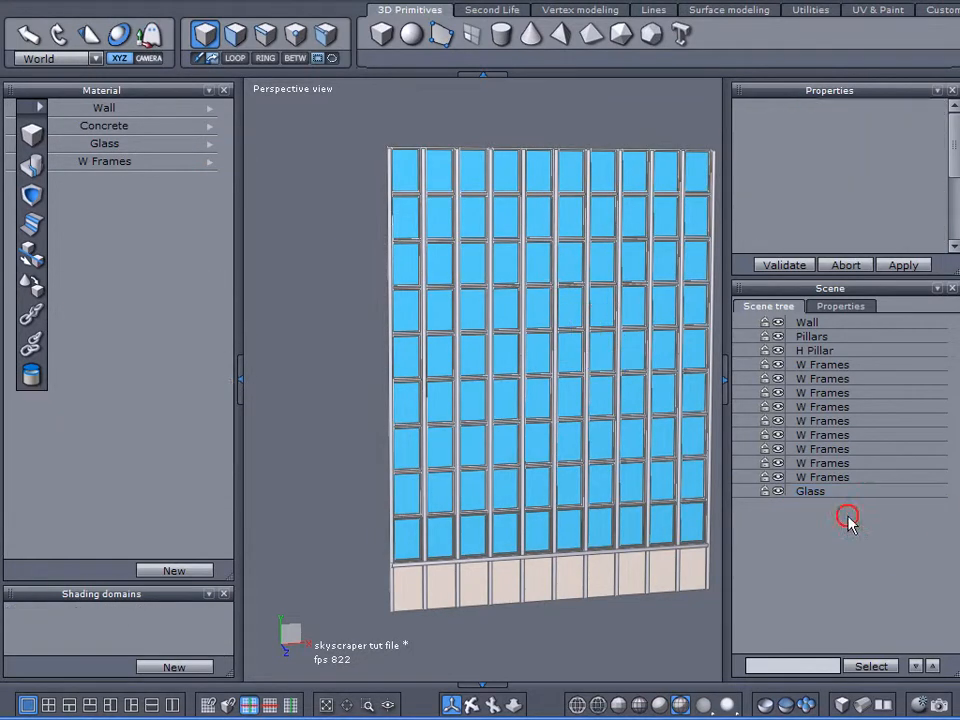
click(822, 477)
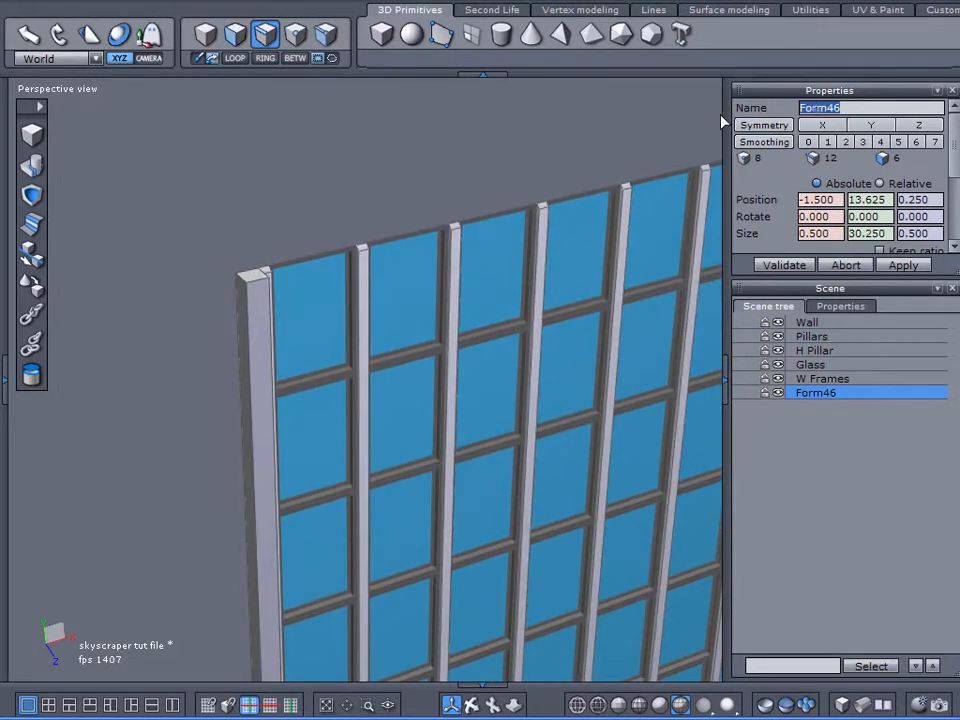
- Rename Form46 to 'asdf' and duplicate the pillar for the facade's right edge at X 21.75
text(asdf)
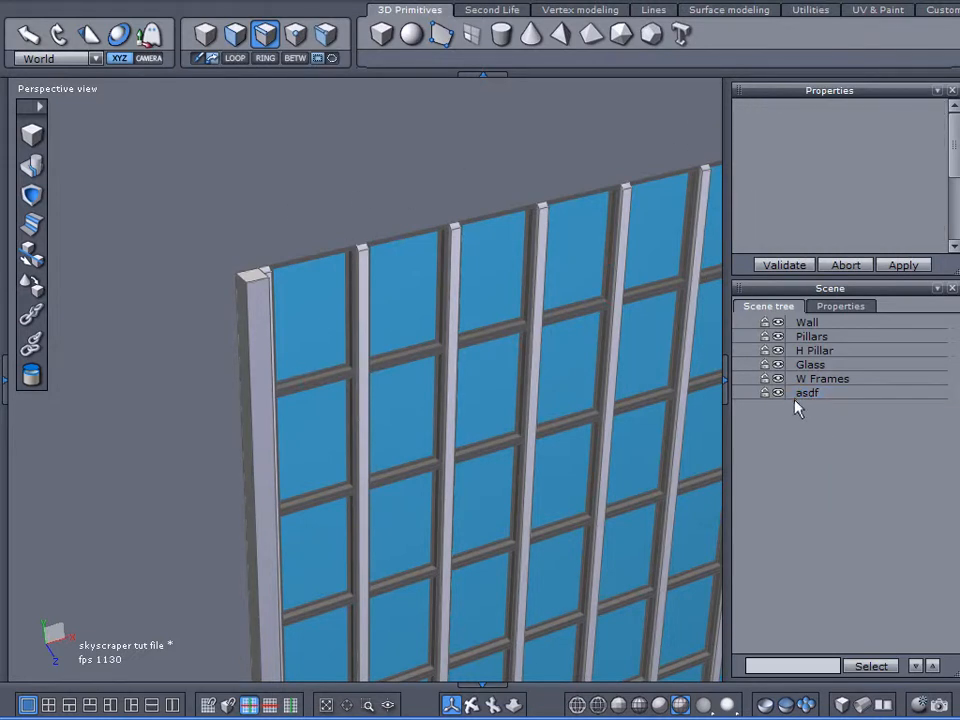
click(807, 392)
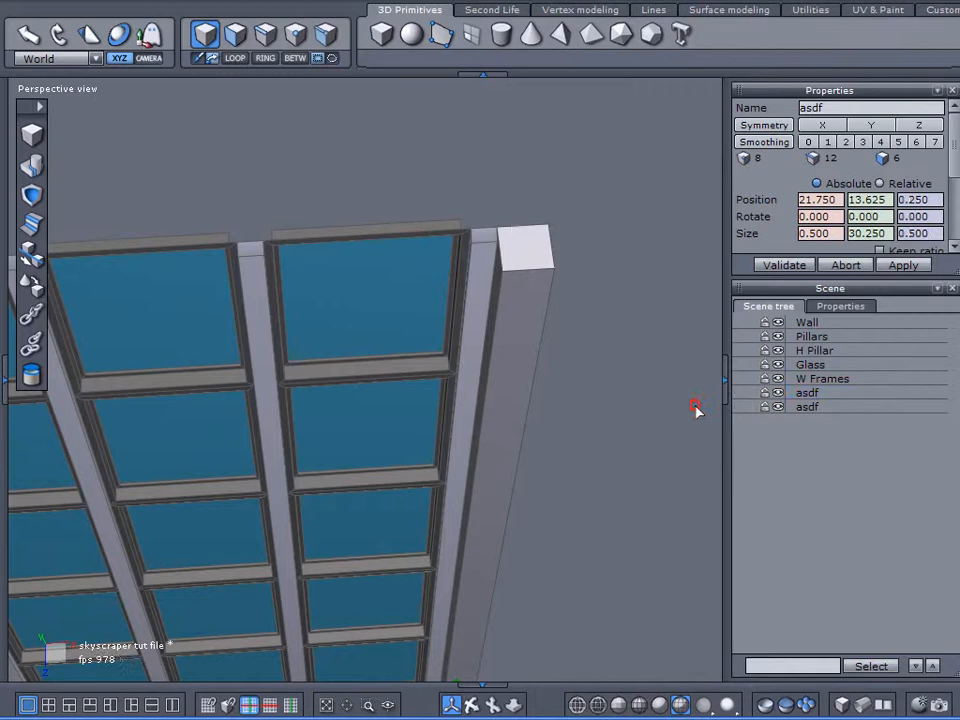
- Duplicate the corner pillars and snap-align the copies just behind the originals
click(807, 392)
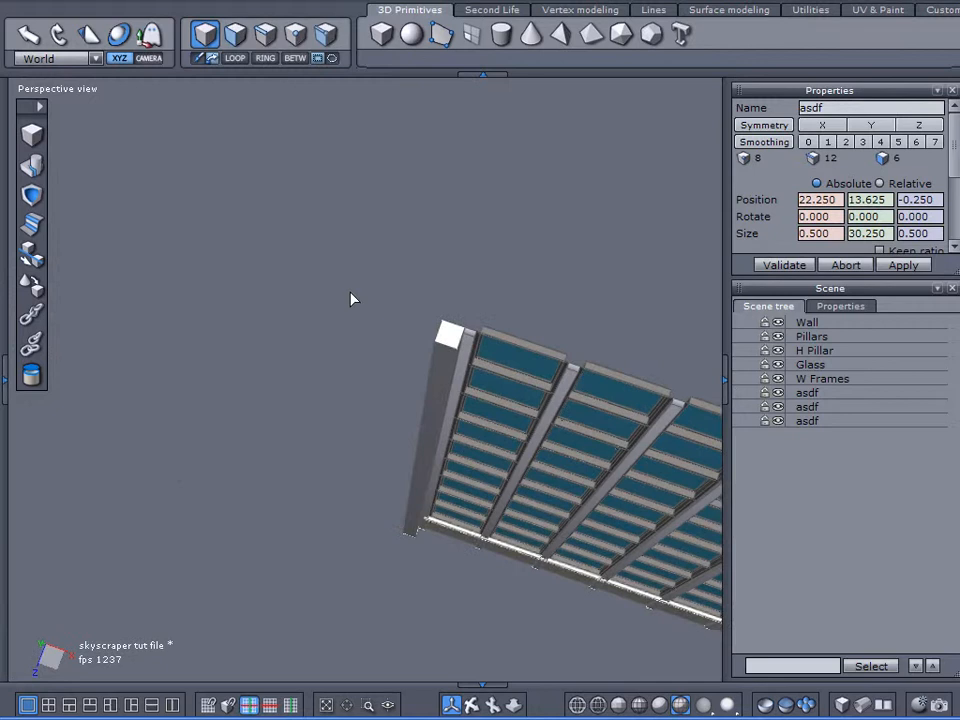
click(807, 406)
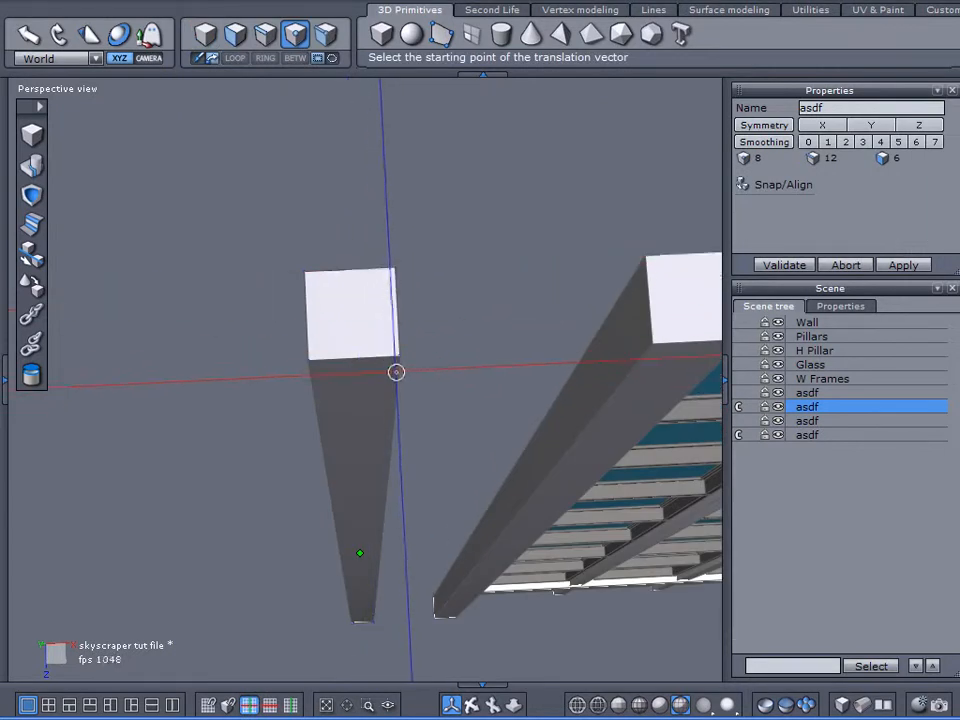
click(395, 372)
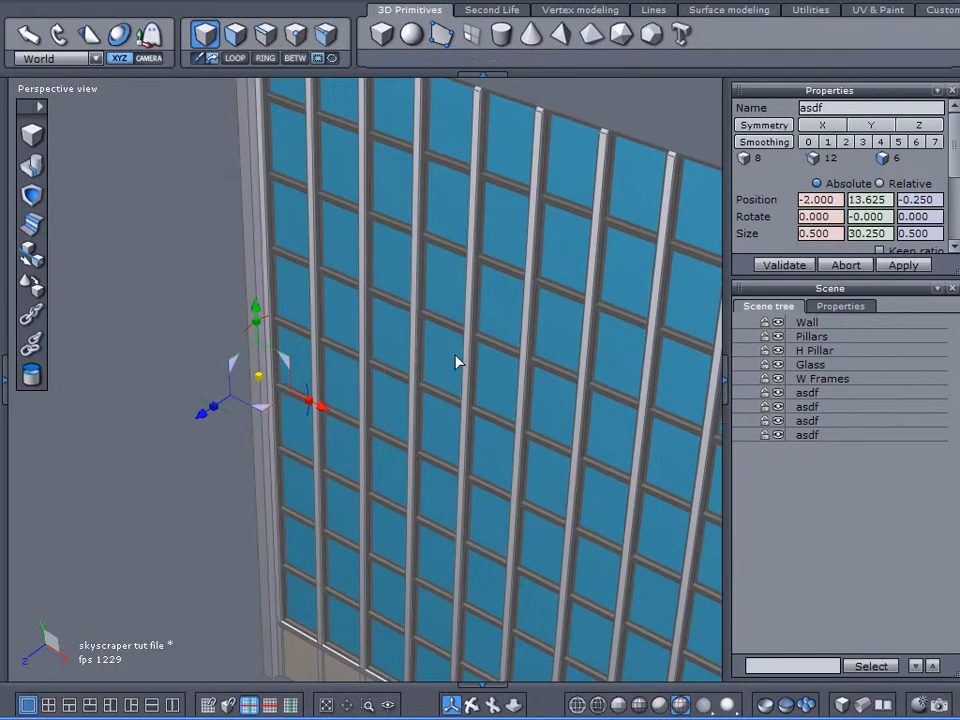
click(760, 475)
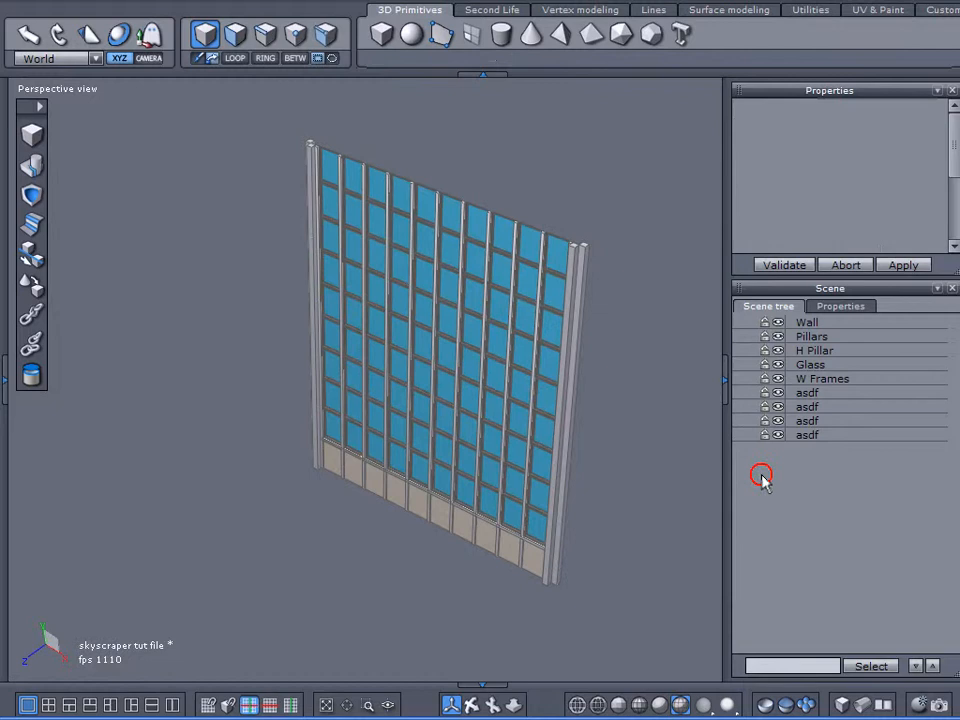
- Group the facade parts and pillars as Group4 and duplicate the group
click(822, 378)
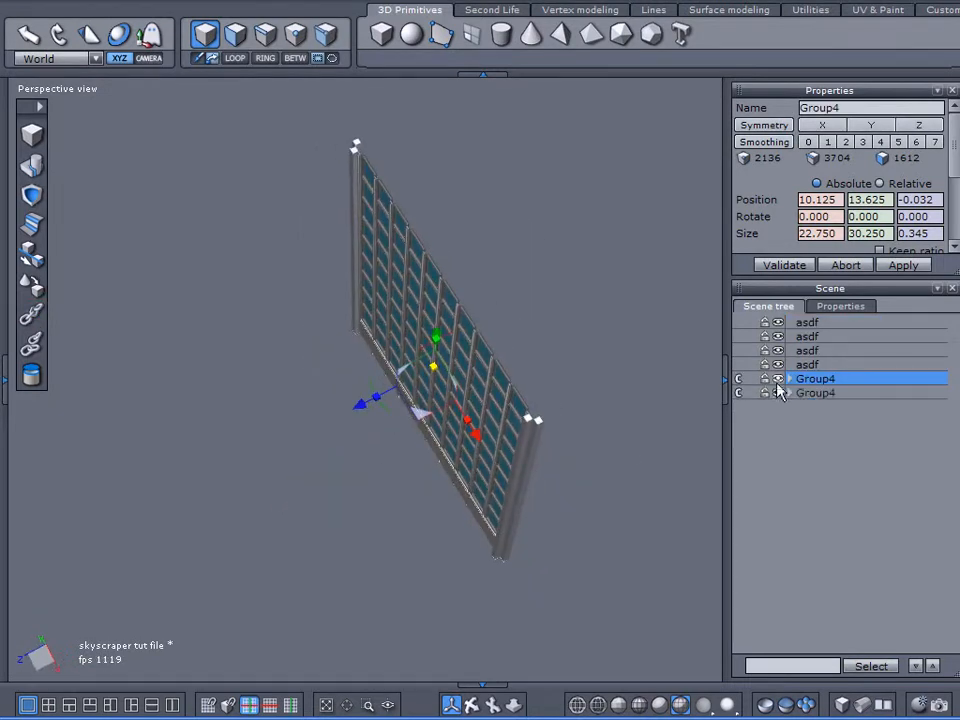
click(815, 392)
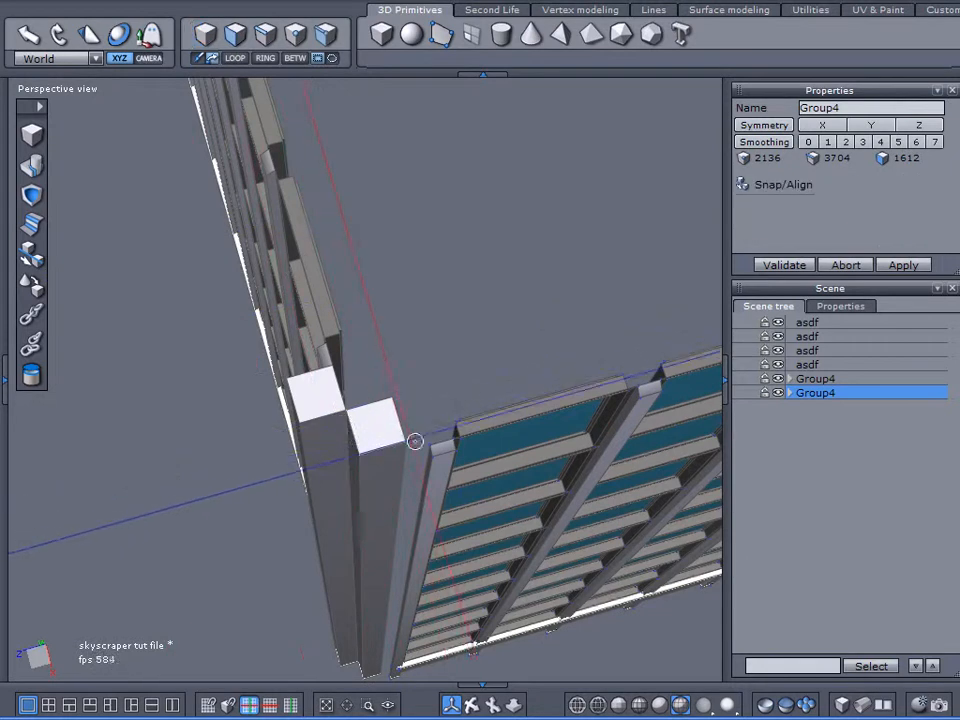
- Snap the facade copy to the corner pillar and place two 1 × 30.25 × 1 pillars at its far edge
click(295, 33)
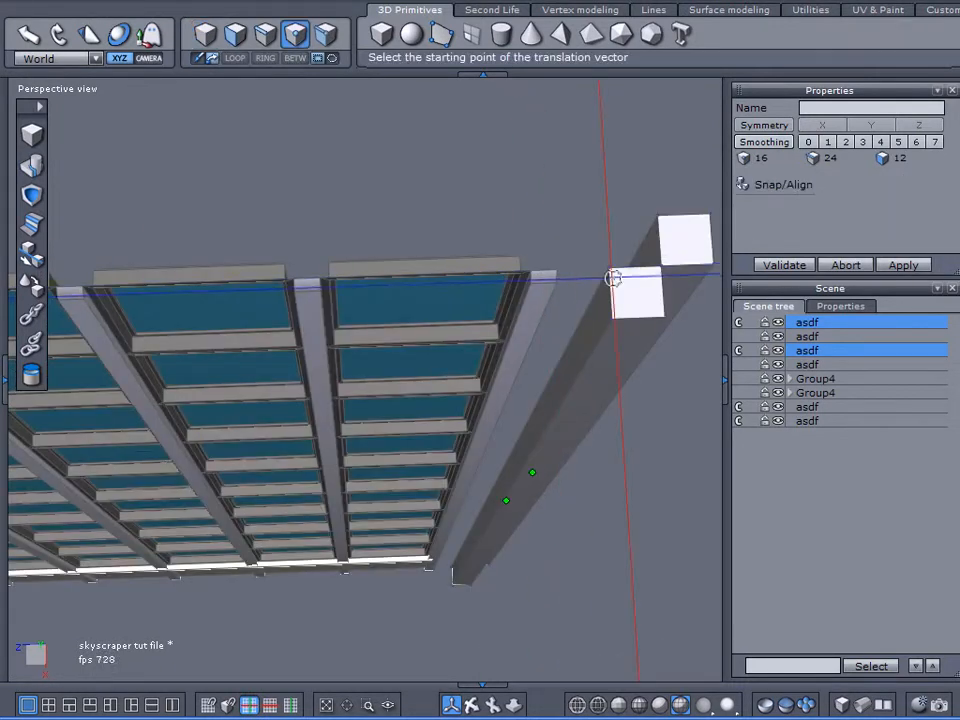
click(614, 278)
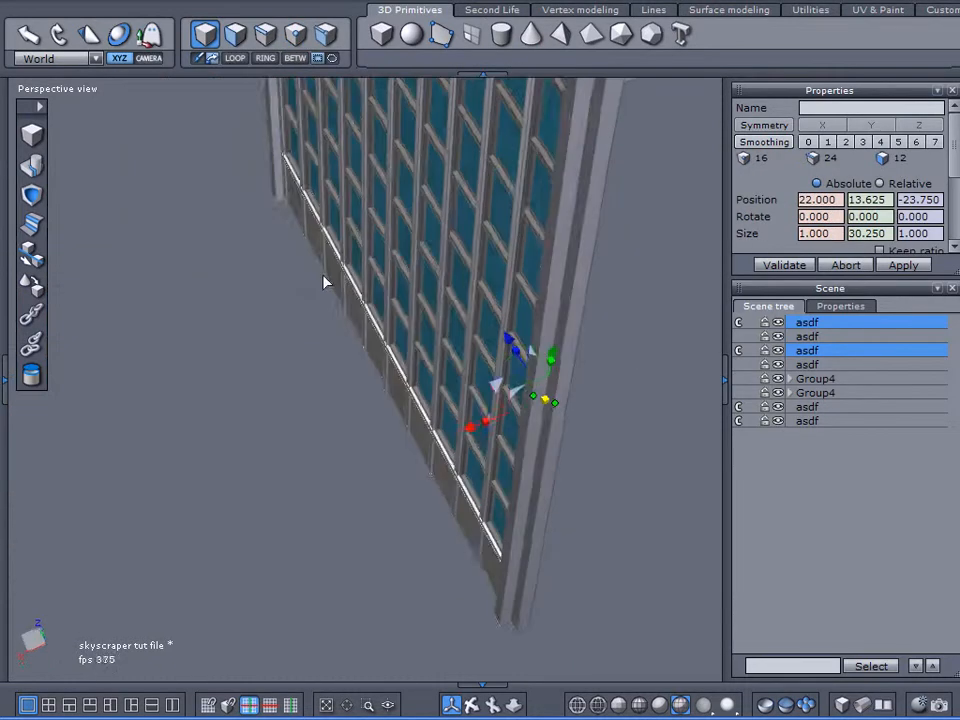
- Duplicate Group4, rotate it -180° on X and Z, and move it to 10.125, 13.625, -23.718
click(816, 392)
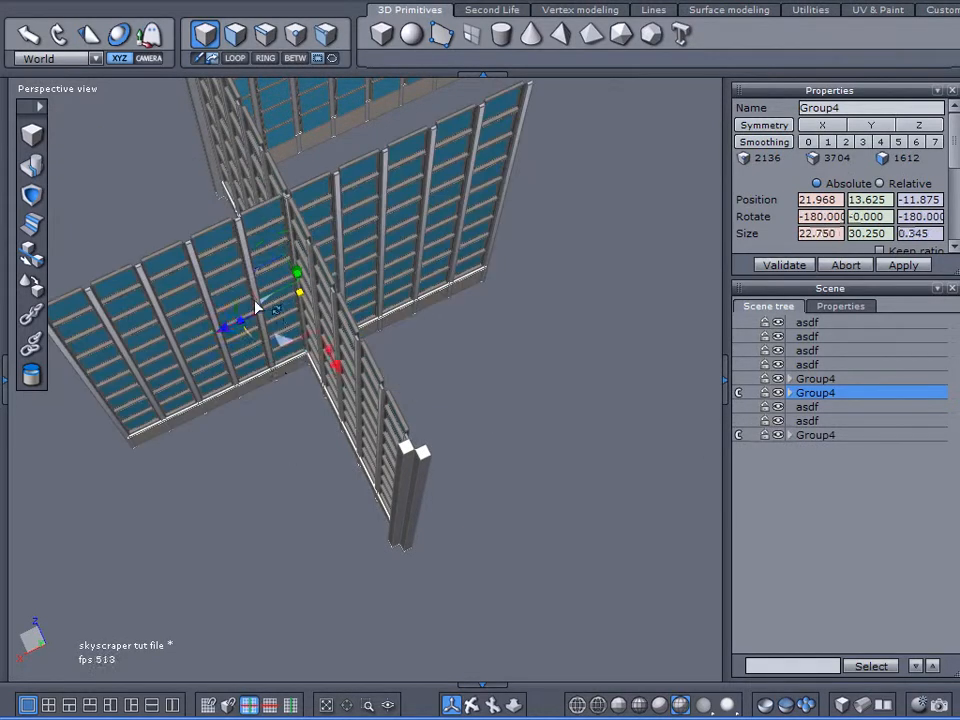
drag(275, 305, 555, 390)
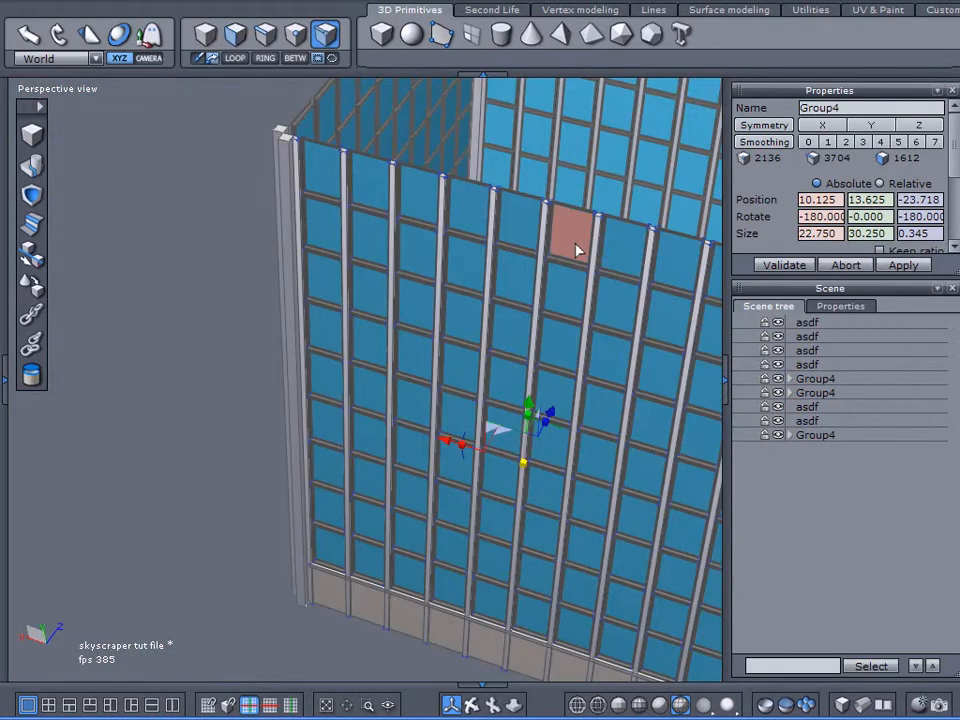
- Adjust the Group4 copy's position flush against the tower corner and validate it
drag(575, 250, 350, 150)
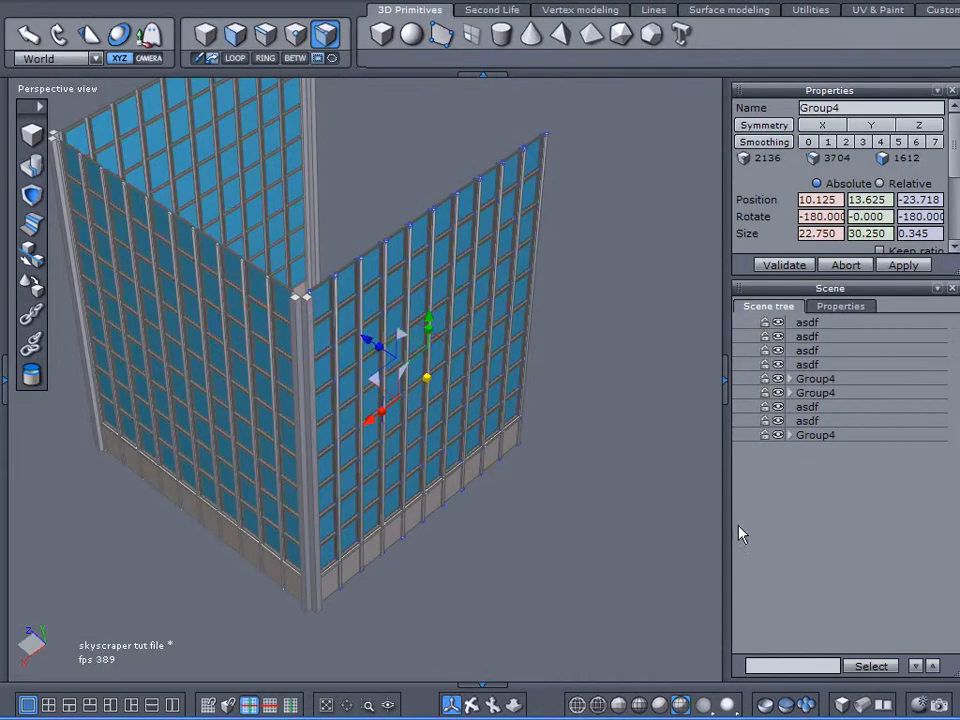
click(238, 447)
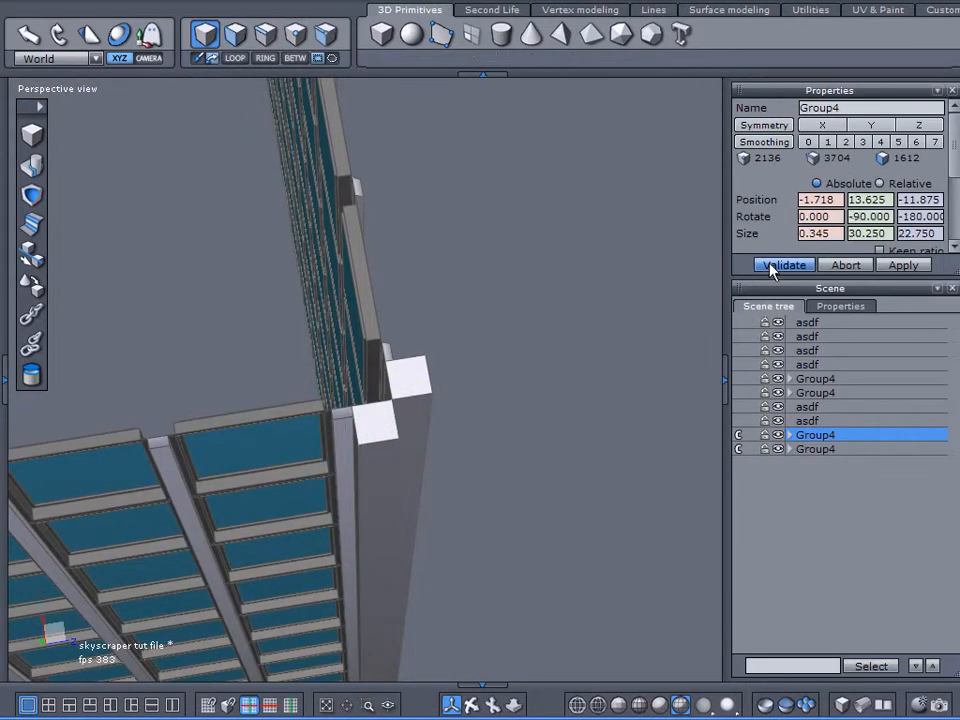
click(784, 264)
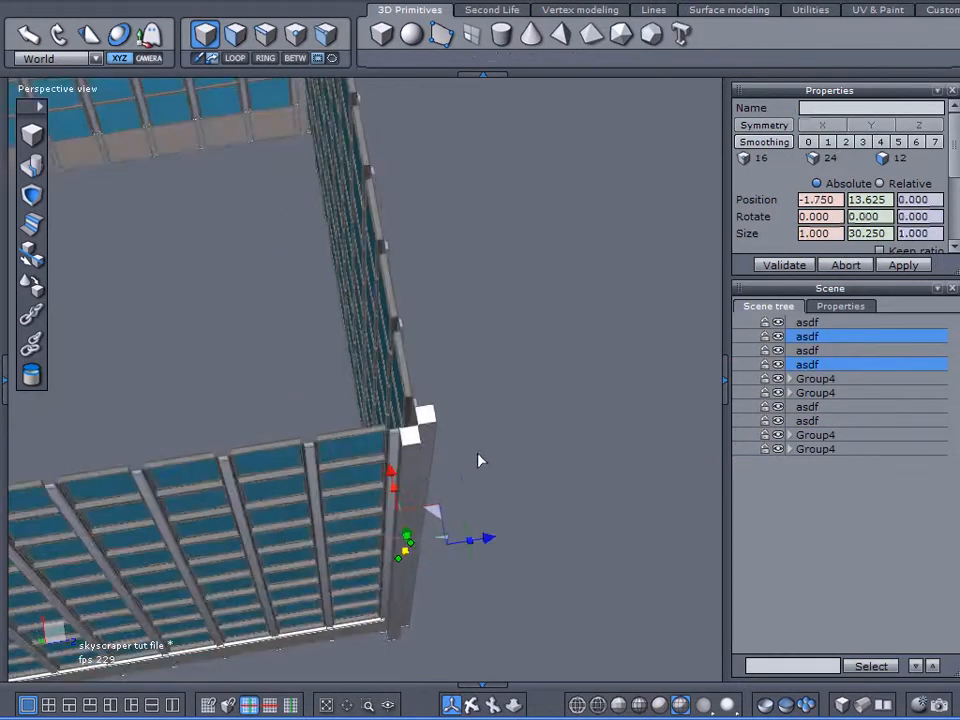
- Drag the two asdf corner pillar pieces into place along the tower corner
drag(480, 460, 555, 408)
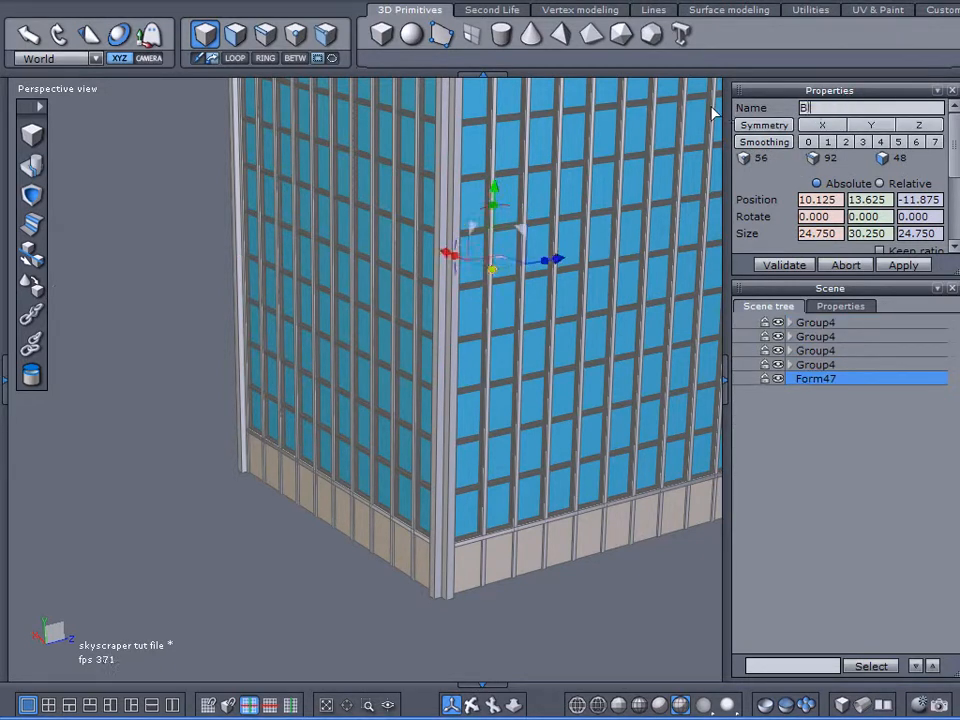
- Rename the corner edge object to 'Bldg Edges' and hide it in the Scene tree
text(Bldg Edges)
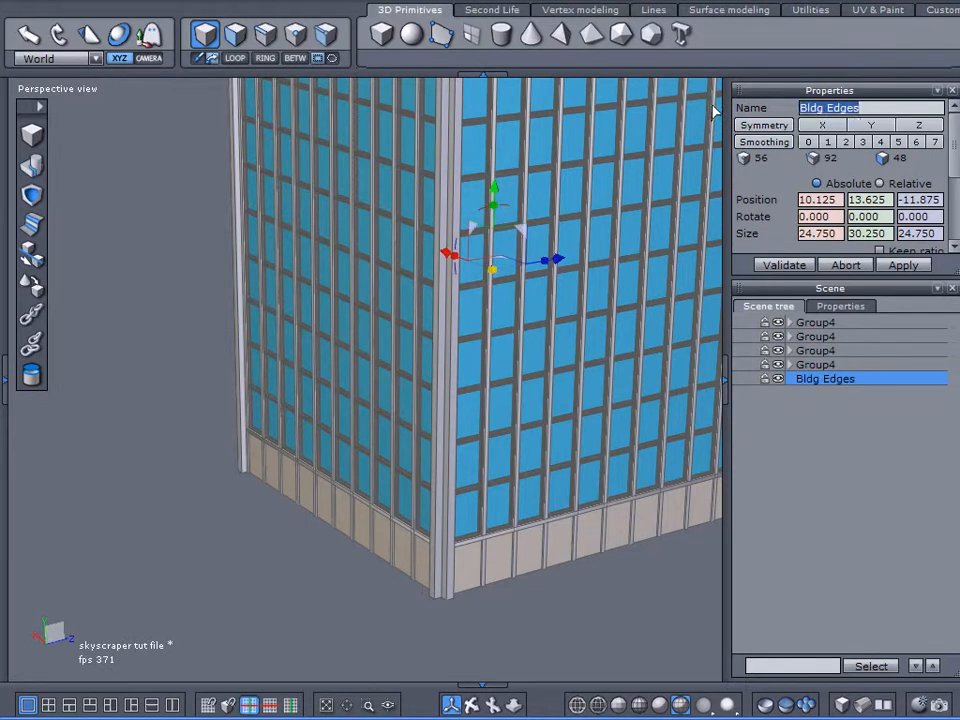
click(816, 321)
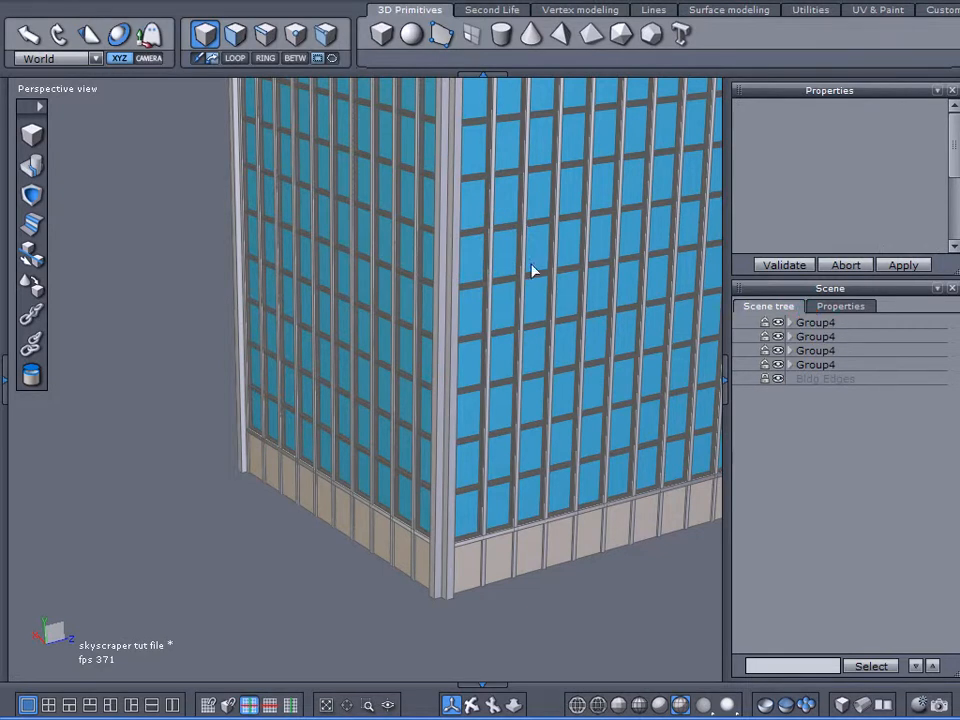
click(815, 350)
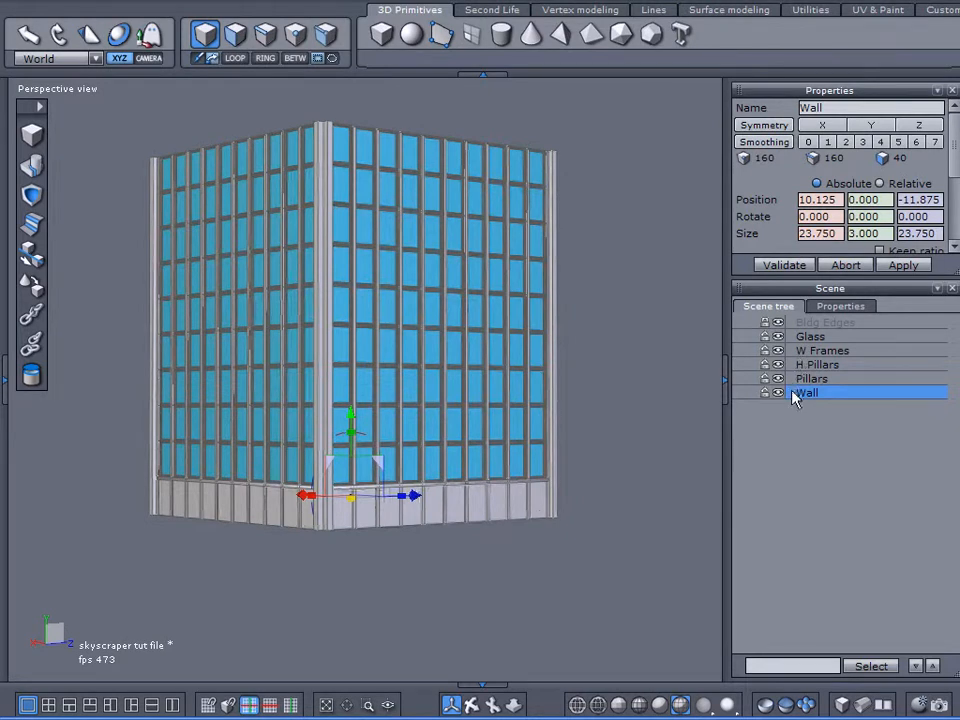
- Select the Pillars group and the adjacent group entry in the group list
click(811, 378)
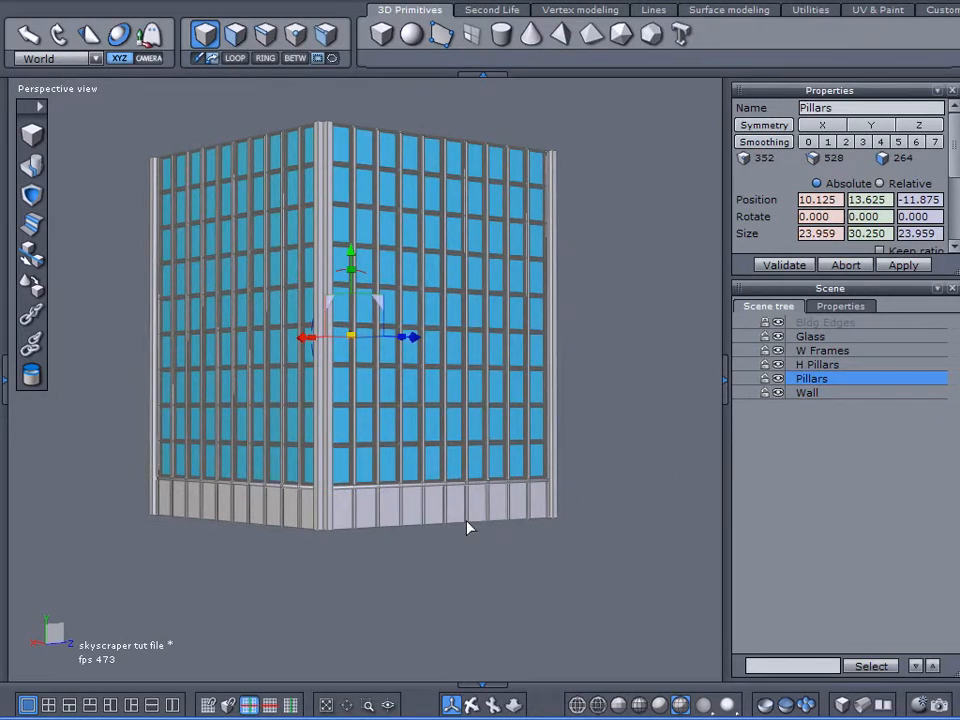
click(807, 392)
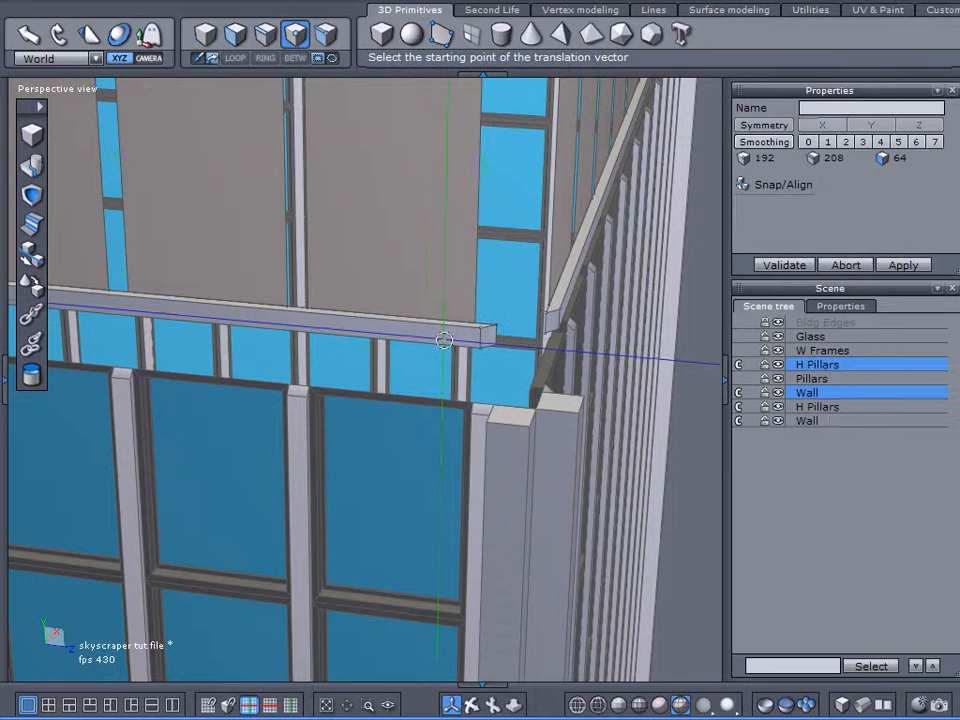
- Move the copied H Pillars and Wall up to the facade top as a rooftop band
click(445, 340)
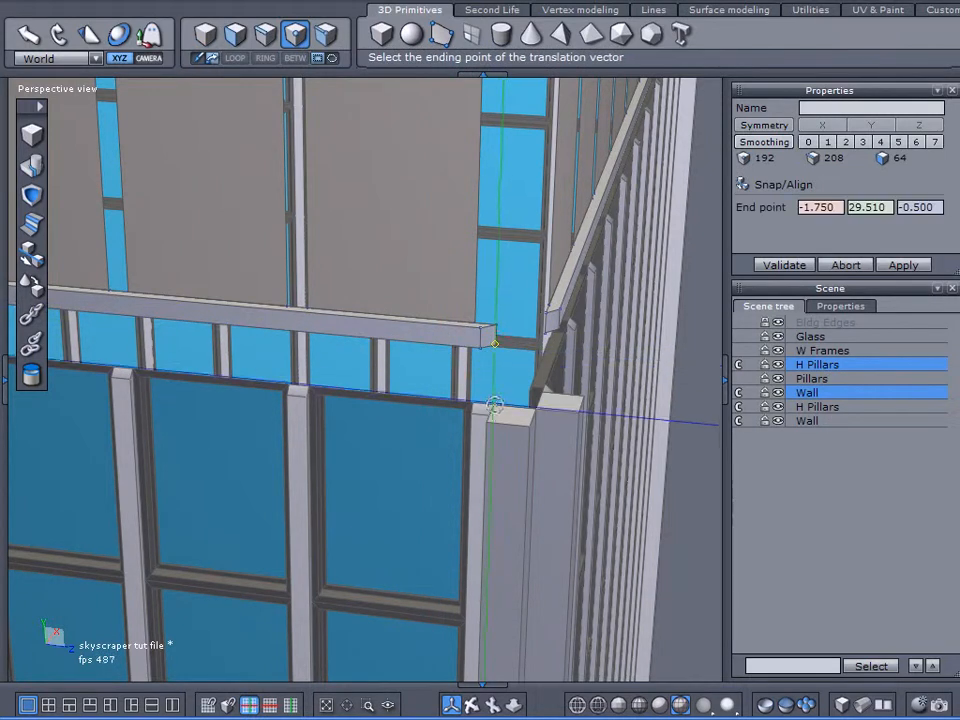
click(784, 264)
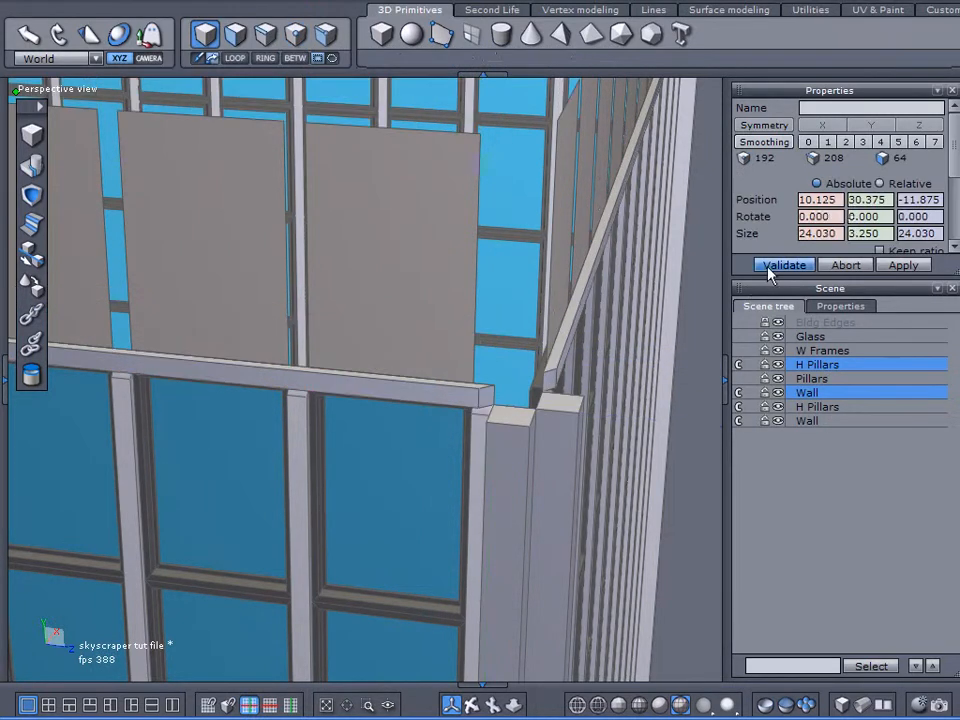
click(784, 264)
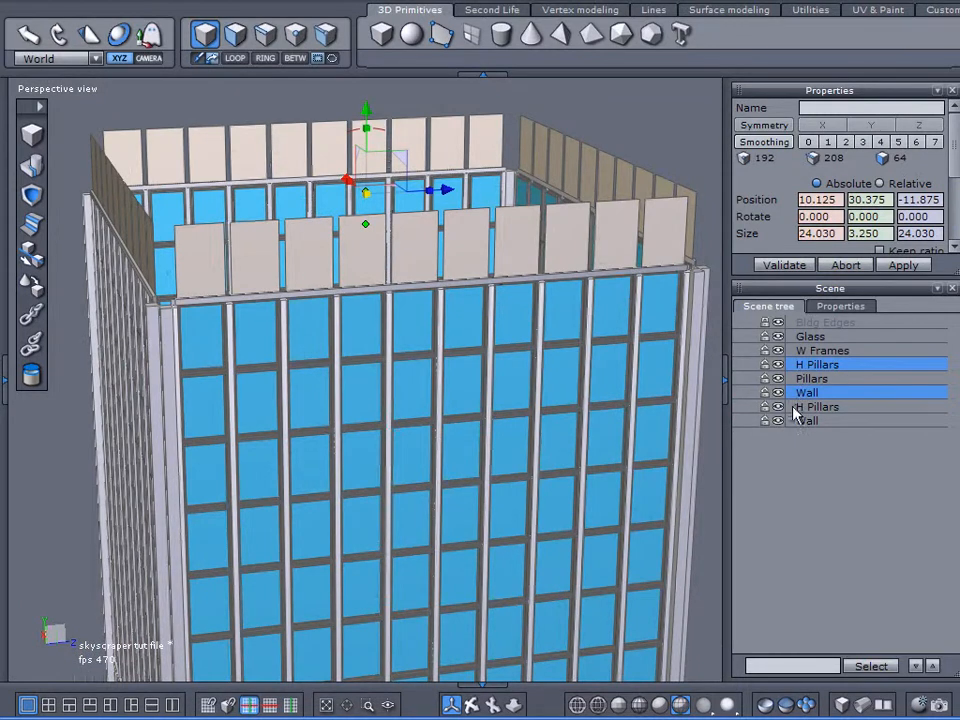
- Isolate Pillars by hiding Glass, box-select all pillar top ends, and unhide one group
click(812, 378)
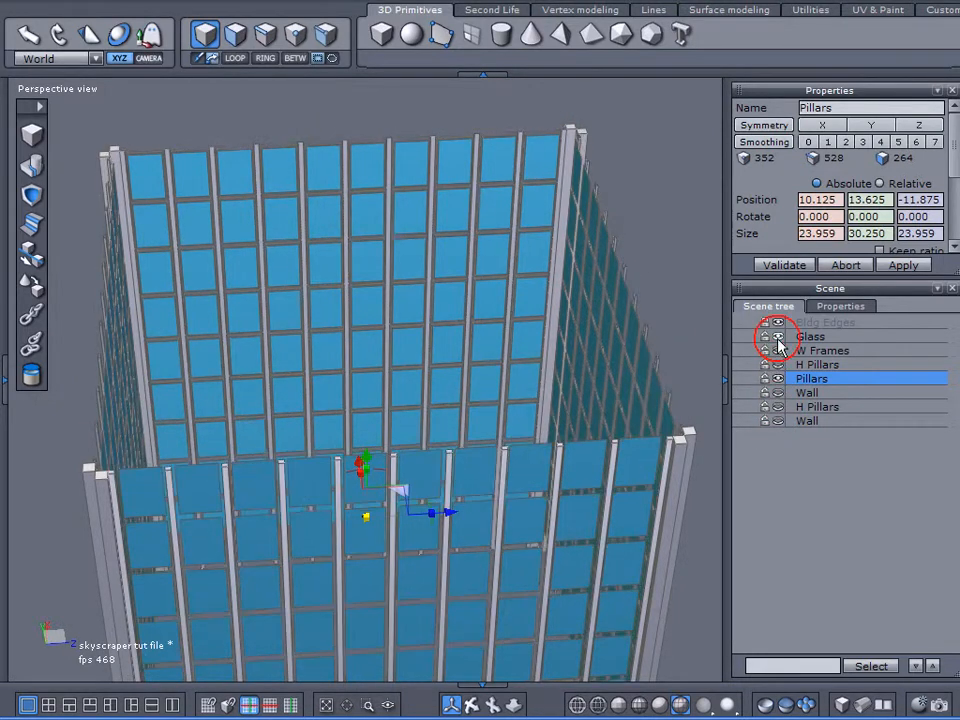
click(778, 336)
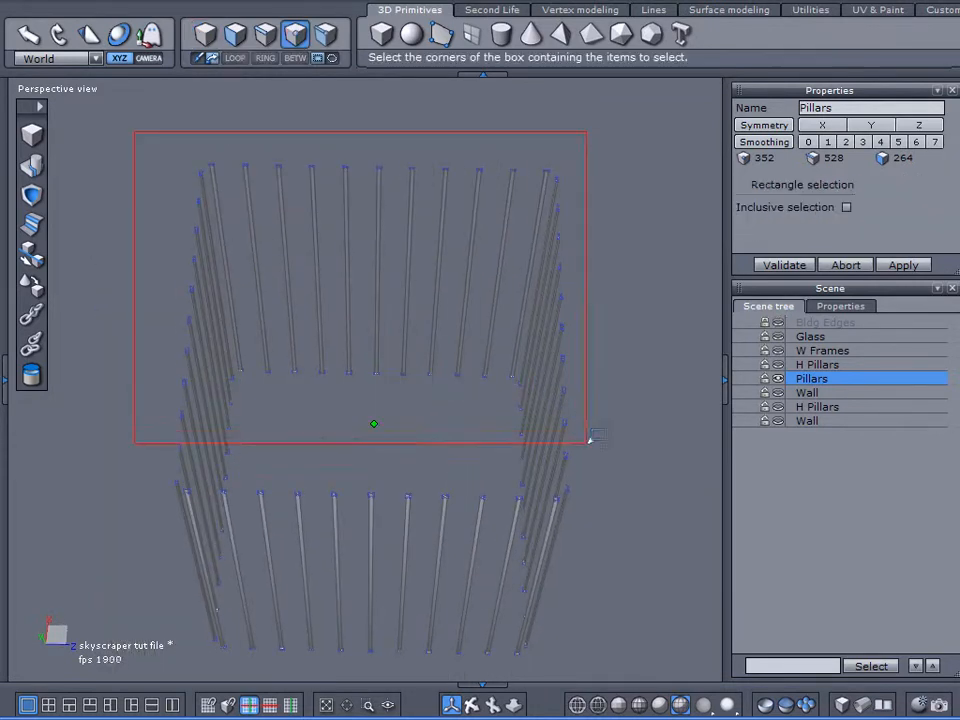
drag(137, 130, 587, 443)
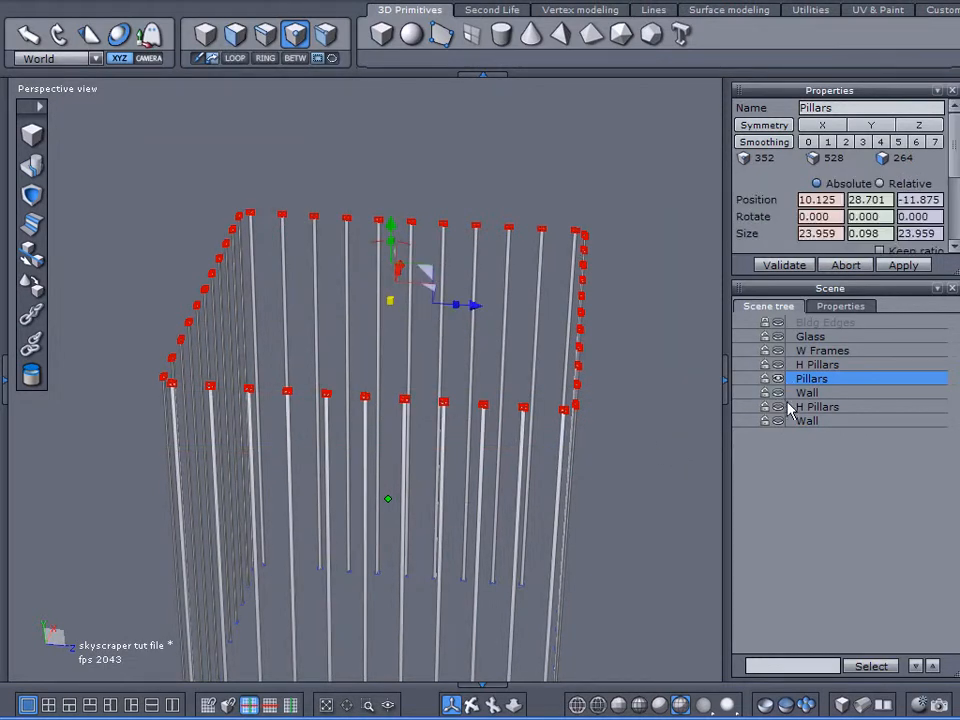
click(777, 420)
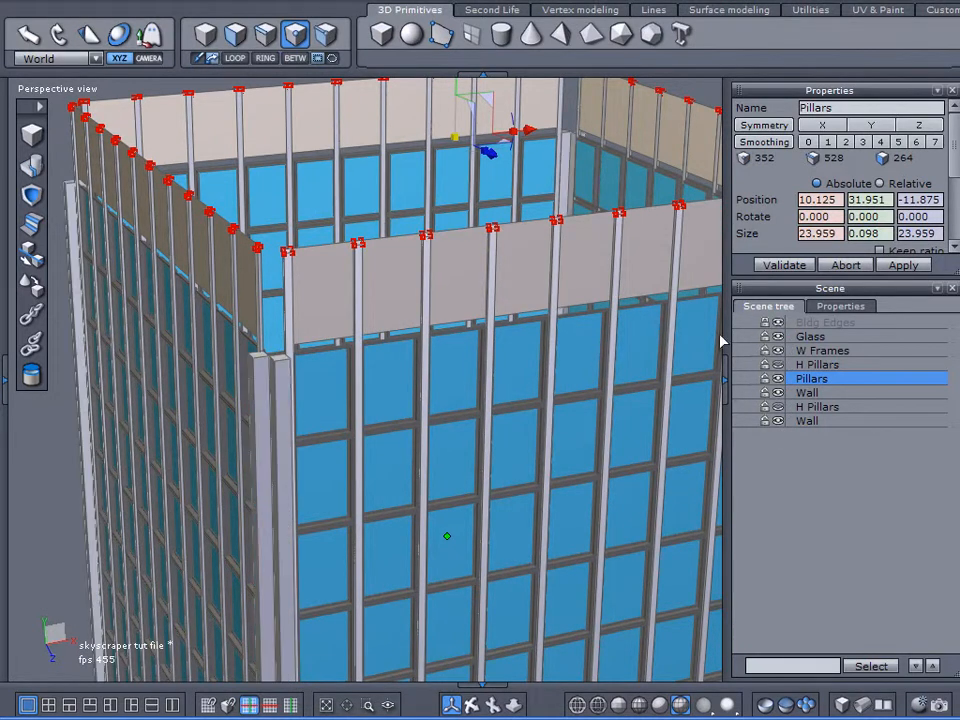
mouse_move(680, 365)
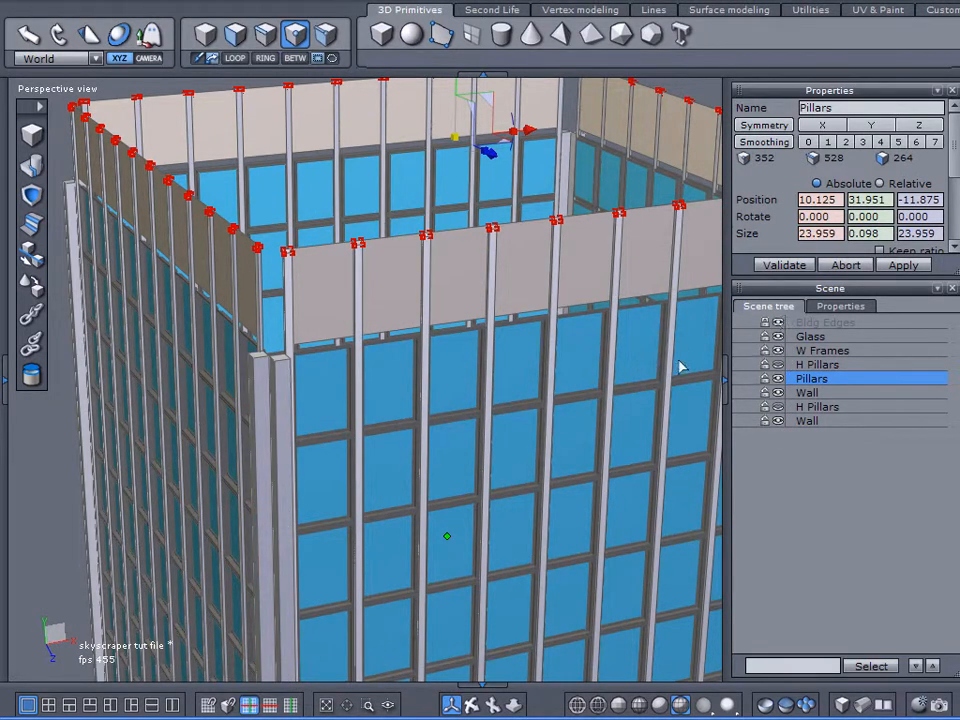
- Unhide the Bldg Edges corner pieces so the full tower shows
click(765, 321)
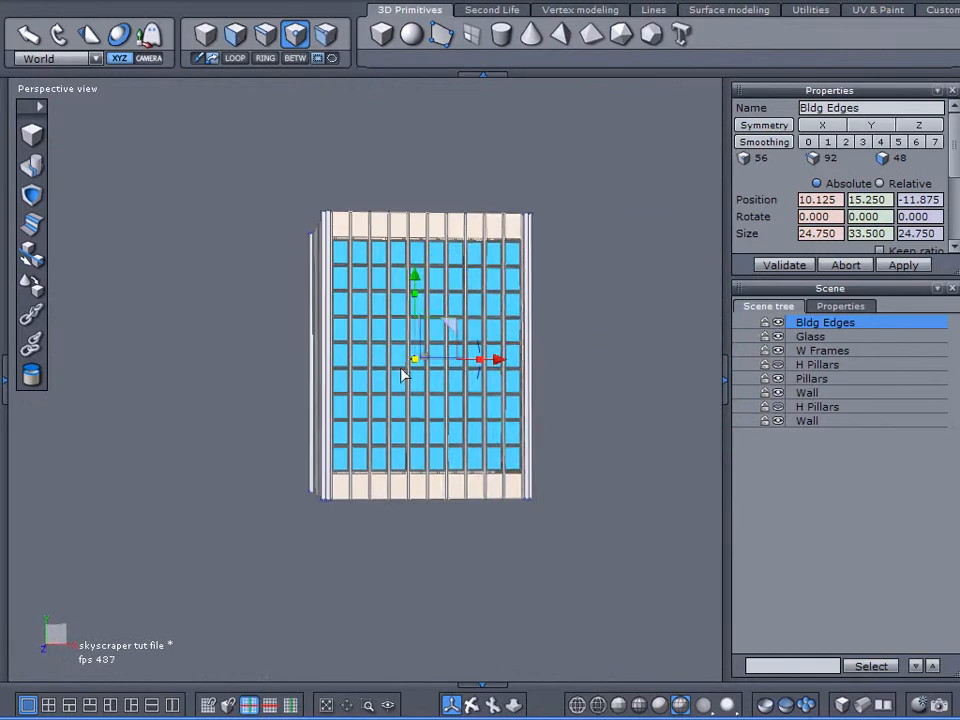
- Inspect the facade and building corner up close, then save the skyscraper file
drag(400, 375, 300, 490)
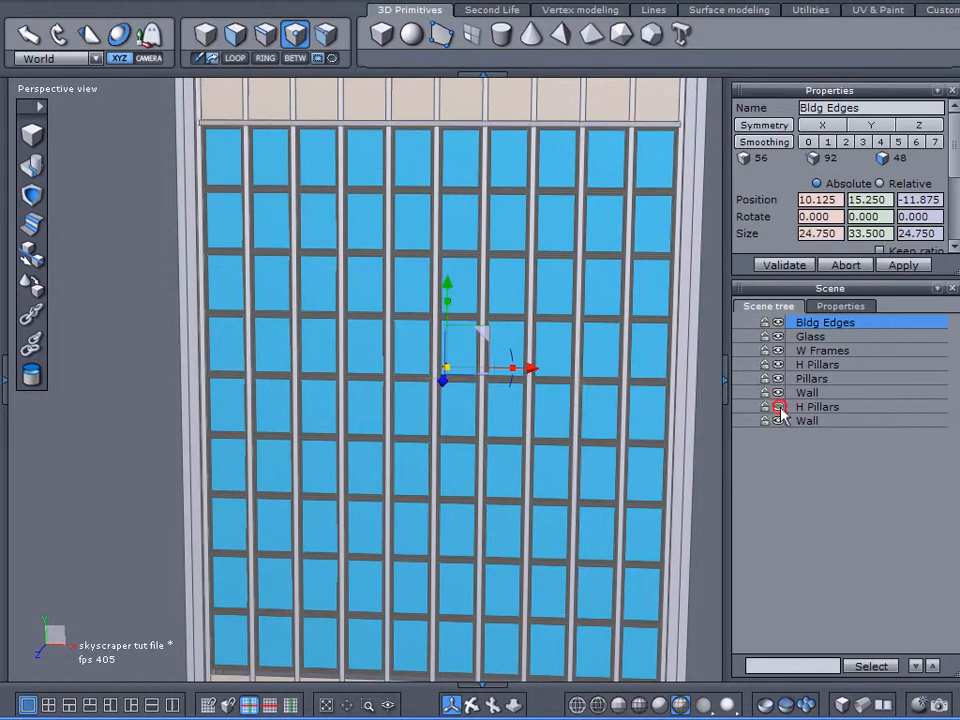
drag(440, 380, 240, 210)
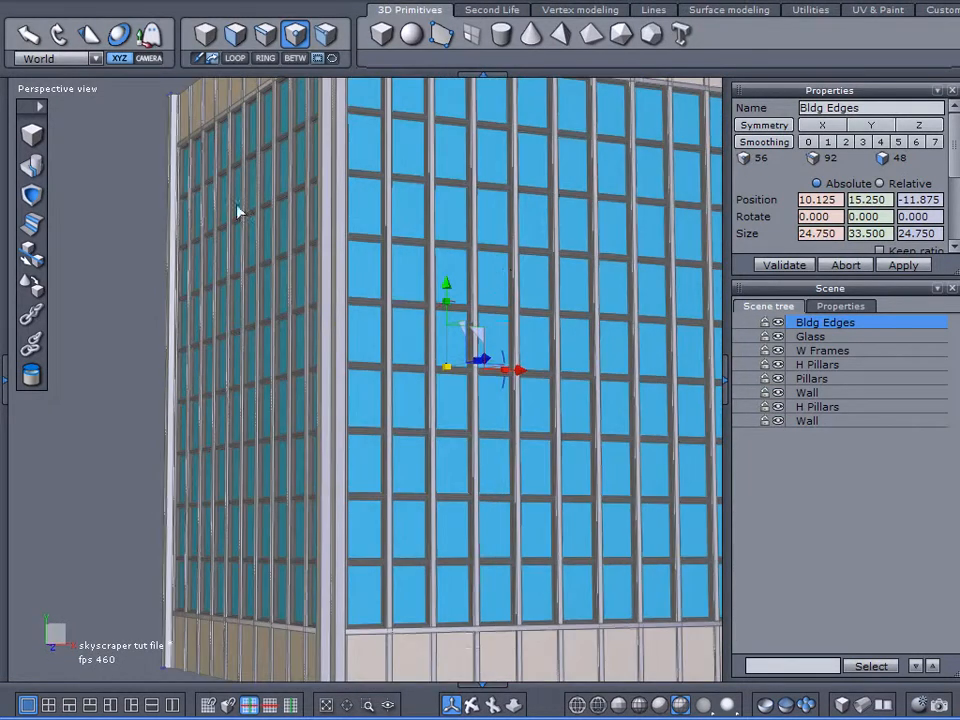
click(20, 5)
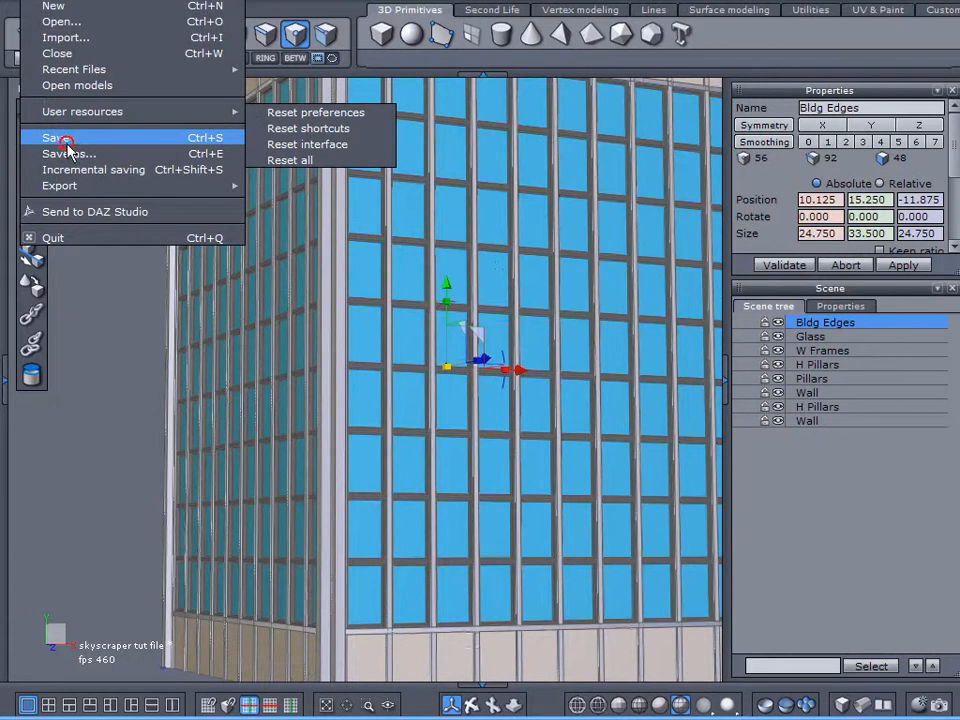